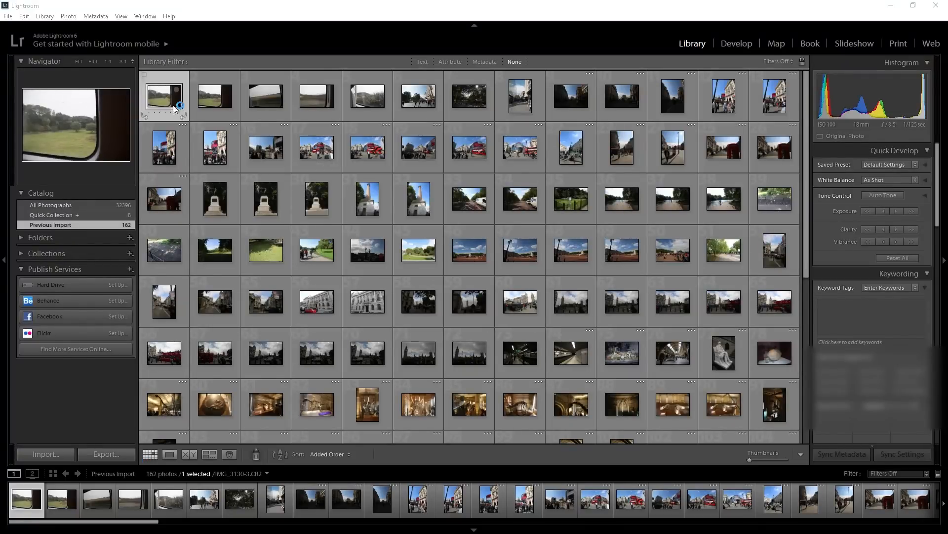
{"action": "mouse_move", "coordinate": [626, 208]}
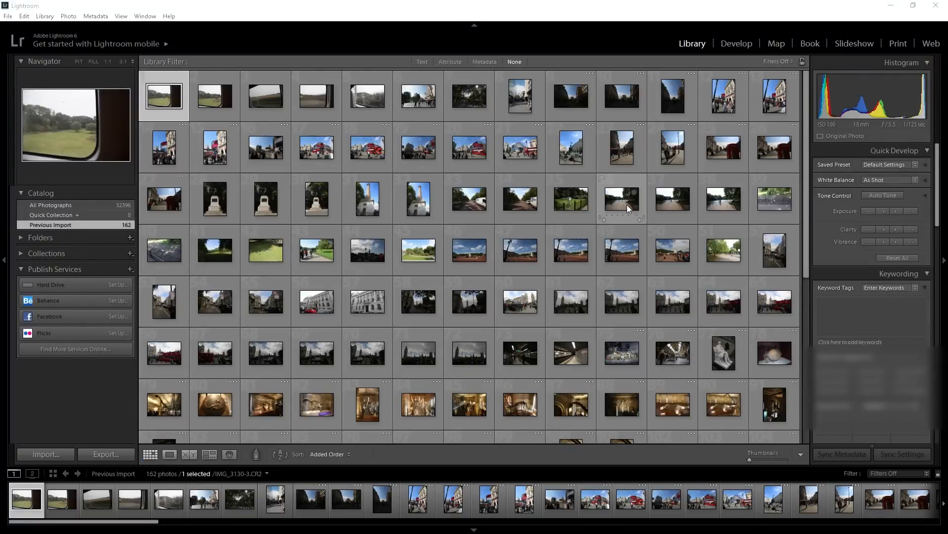
Search Google for 'my location history' and follow the Location History sign-in result
{"action": "scroll", "scroll_direction": "down", "scroll_amount": 3}
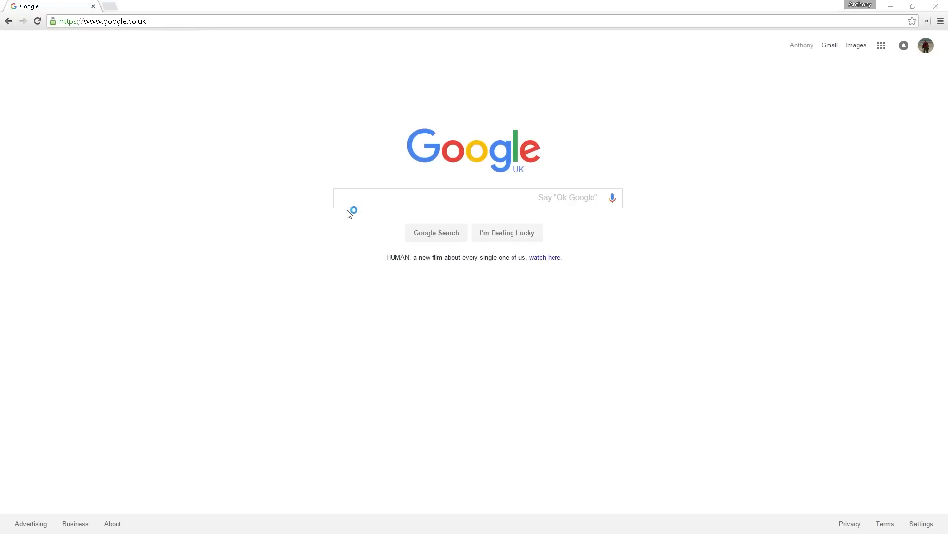
{"action": "type", "text": "my"}
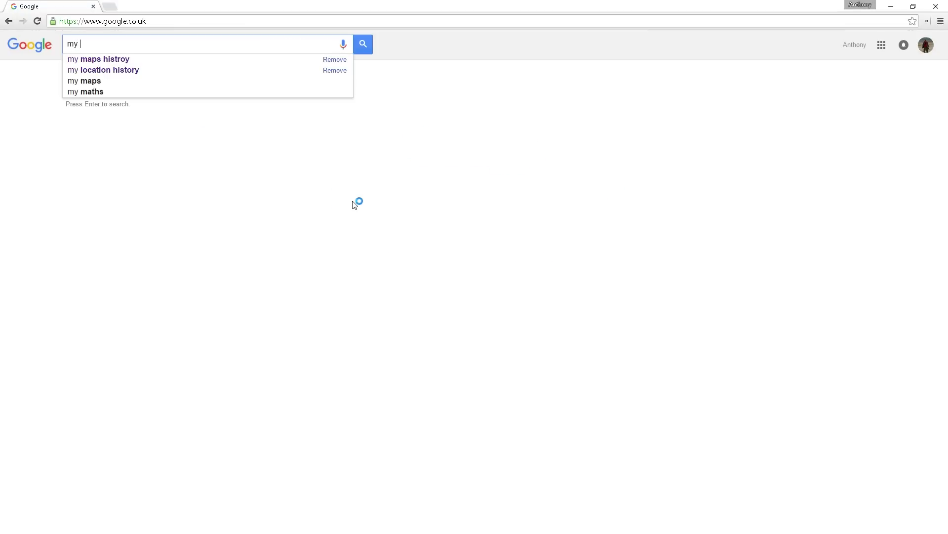
{"action": "left_click", "coordinate": [102, 70]}
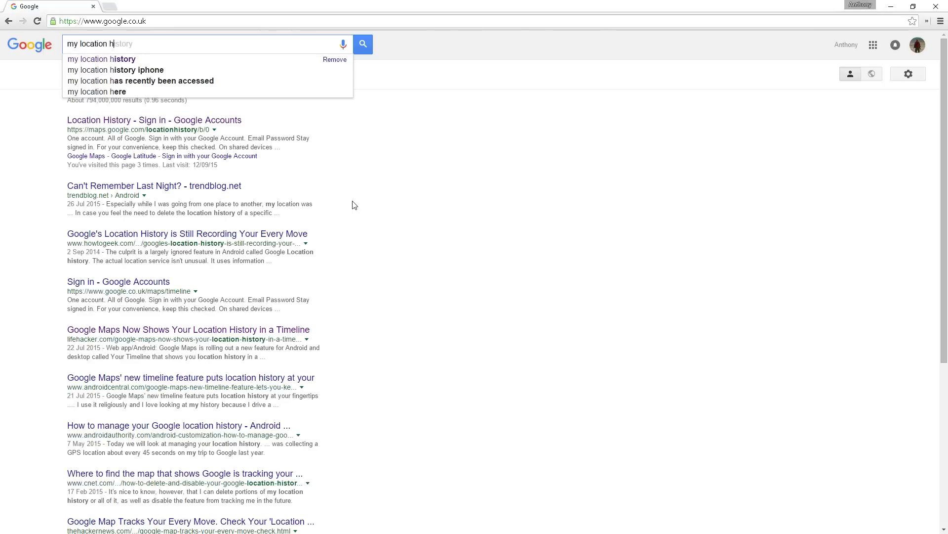
{"action": "key", "text": "Enter"}
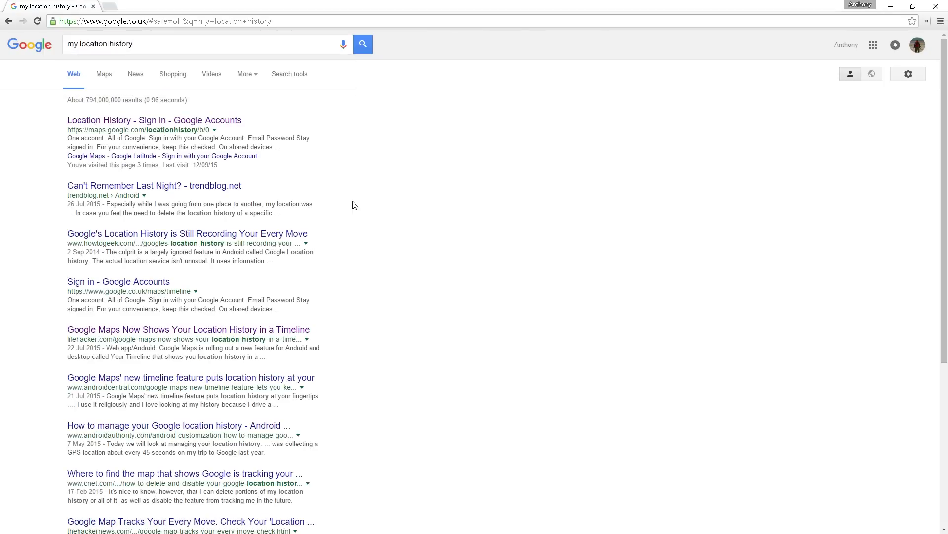
{"action": "mouse_move", "coordinate": [157, 125]}
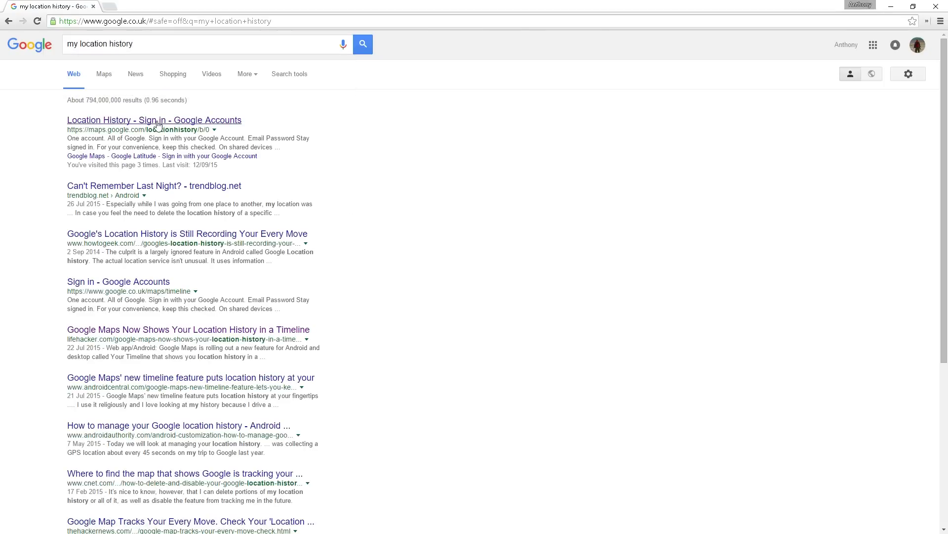
{"action": "left_click", "coordinate": [154, 120]}
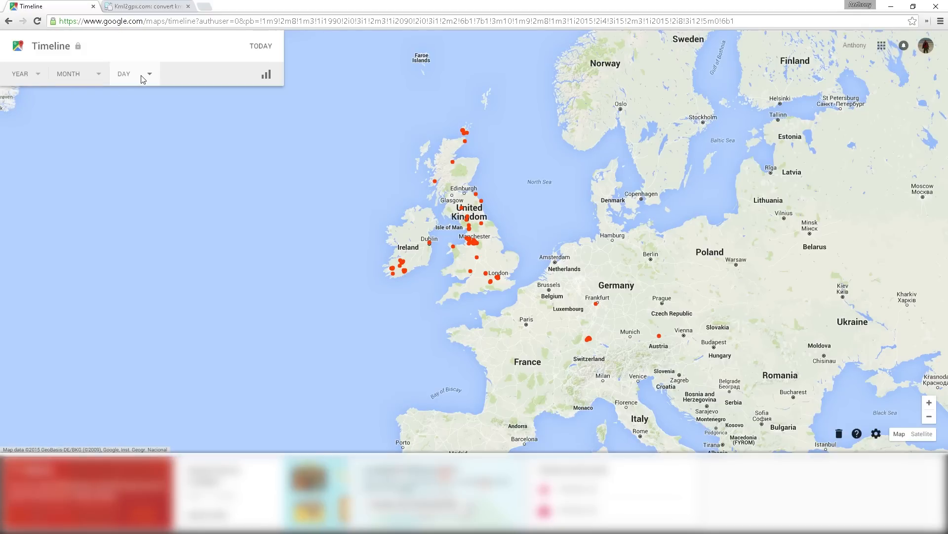
Pick 9 September 2015 in Timeline, export that day to KML, and move to the KML2GPX page
{"action": "left_click", "coordinate": [143, 73]}
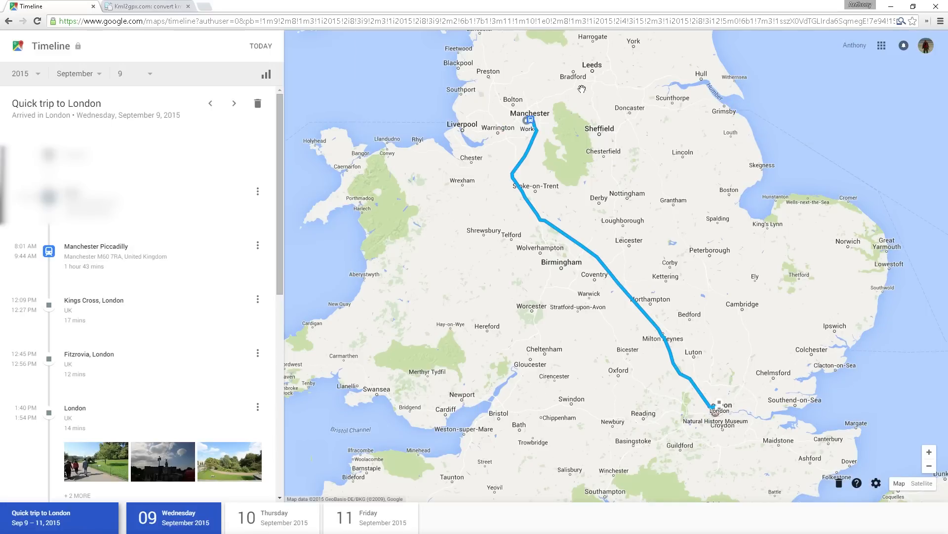
{"action": "mouse_move", "coordinate": [807, 495]}
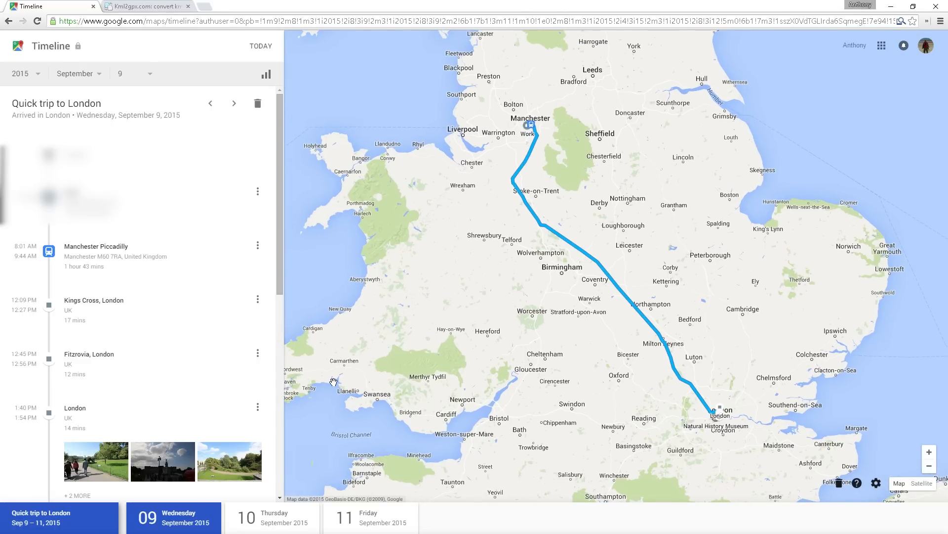
{"action": "left_click", "coordinate": [875, 482]}
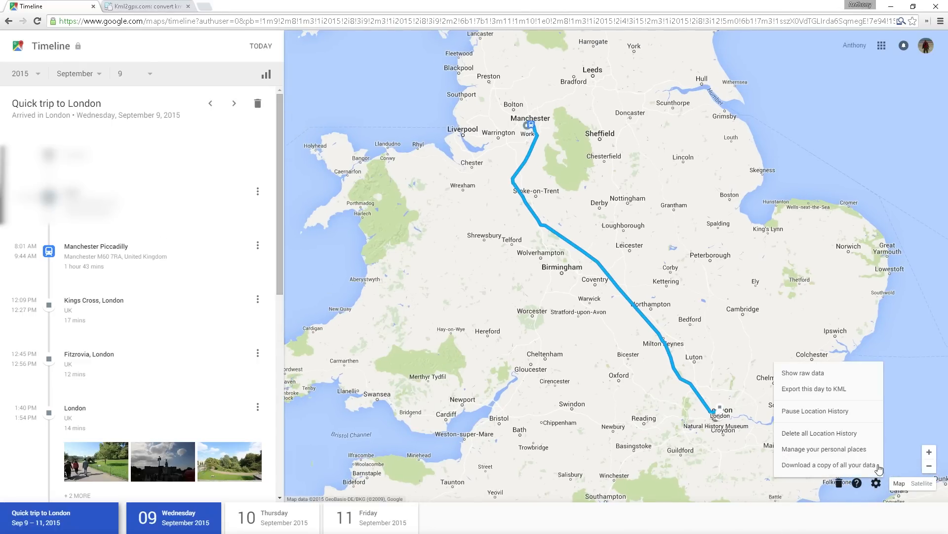
{"action": "mouse_move", "coordinate": [808, 391]}
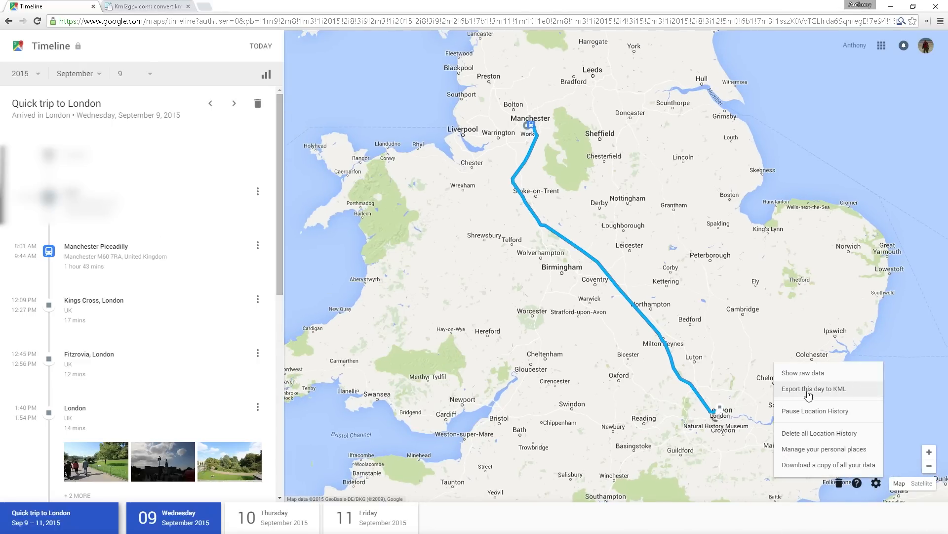
{"action": "left_click", "coordinate": [808, 389]}
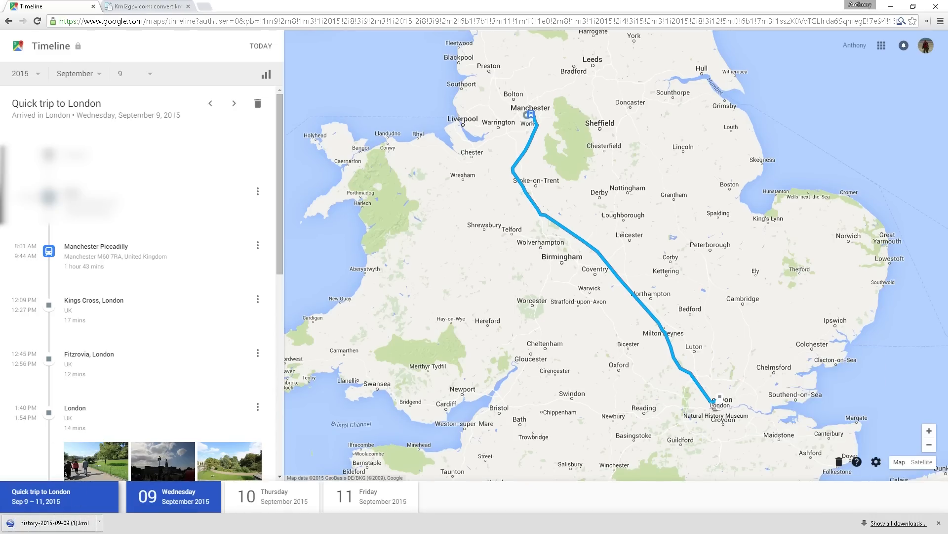
{"action": "left_click", "coordinate": [148, 5]}
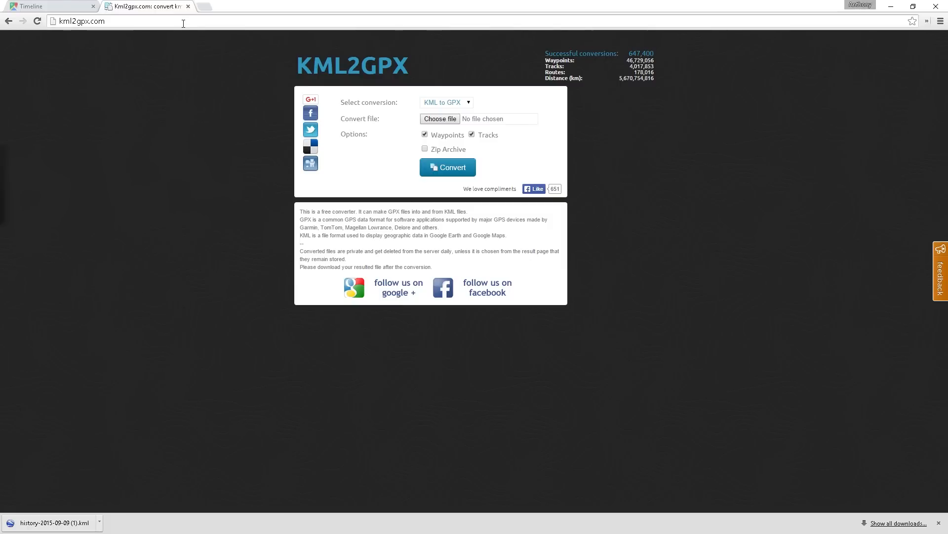
{"action": "mouse_move", "coordinate": [109, 126]}
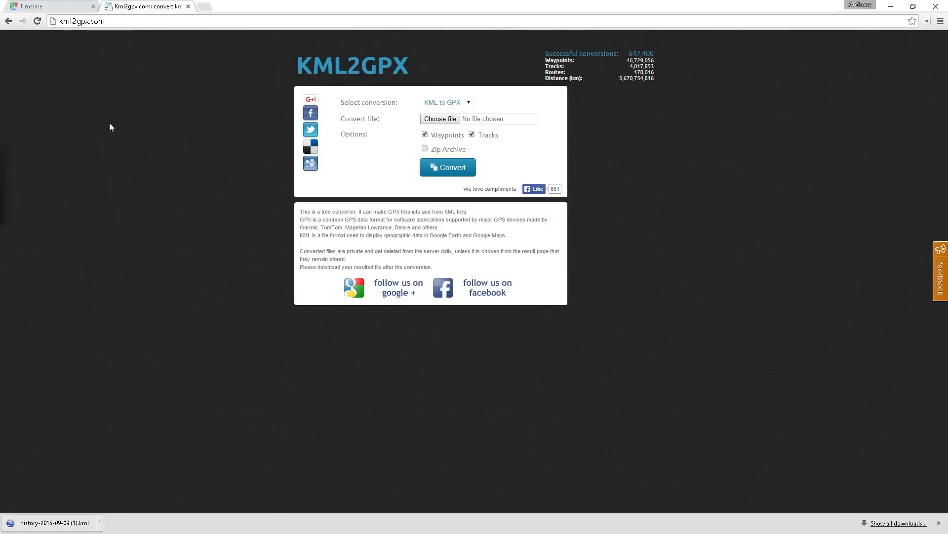
{"action": "mouse_move", "coordinate": [113, 135]}
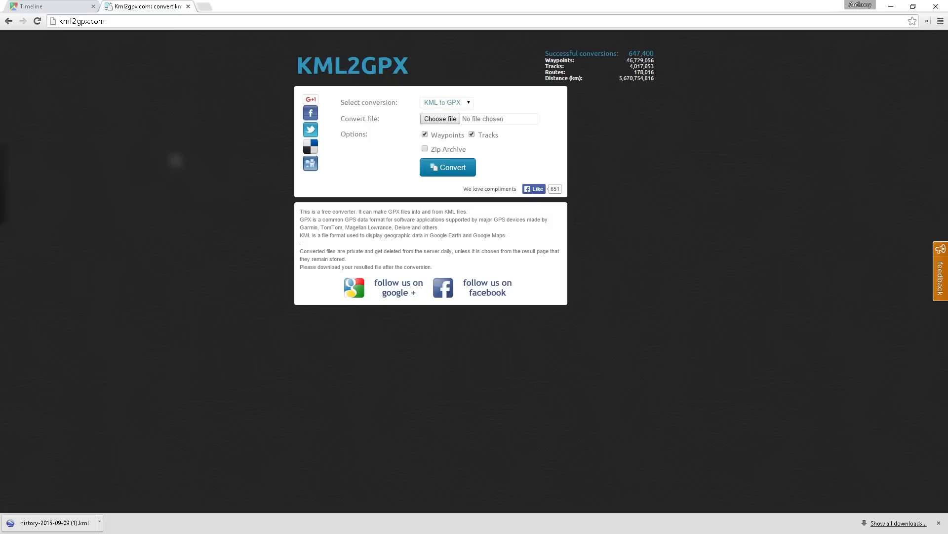
{"action": "mouse_move", "coordinate": [193, 323]}
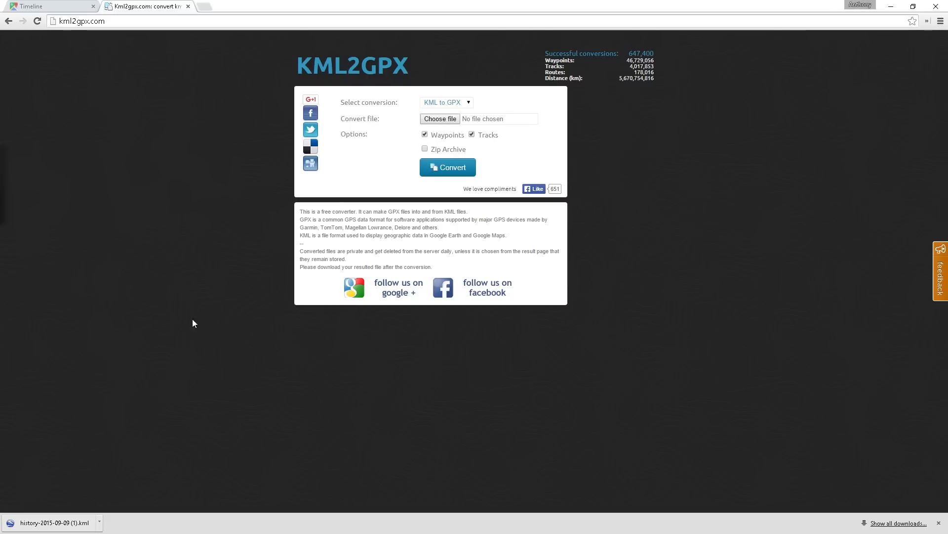
{"action": "mouse_move", "coordinate": [421, 167]}
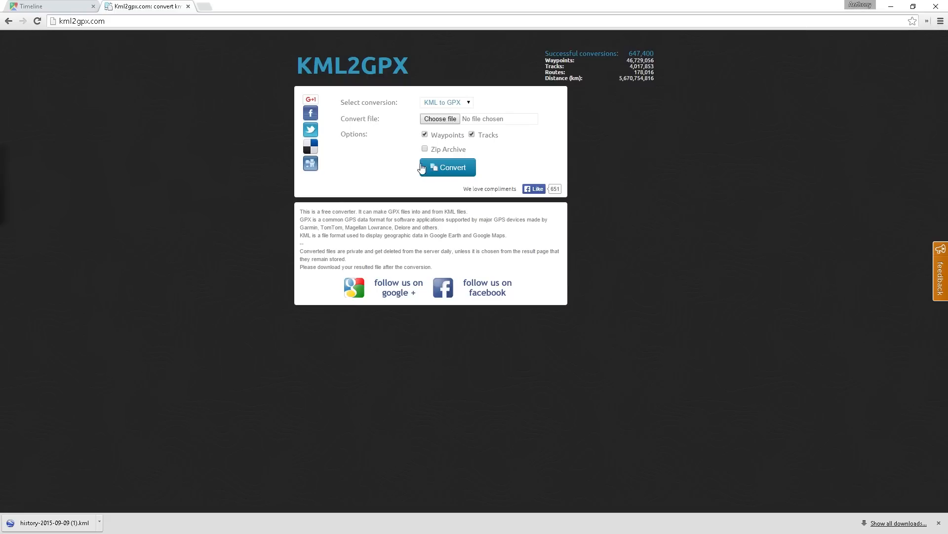
Convert the downloaded history-2015-09-09 KML file to GPX and download the result
{"action": "left_click", "coordinate": [439, 118]}
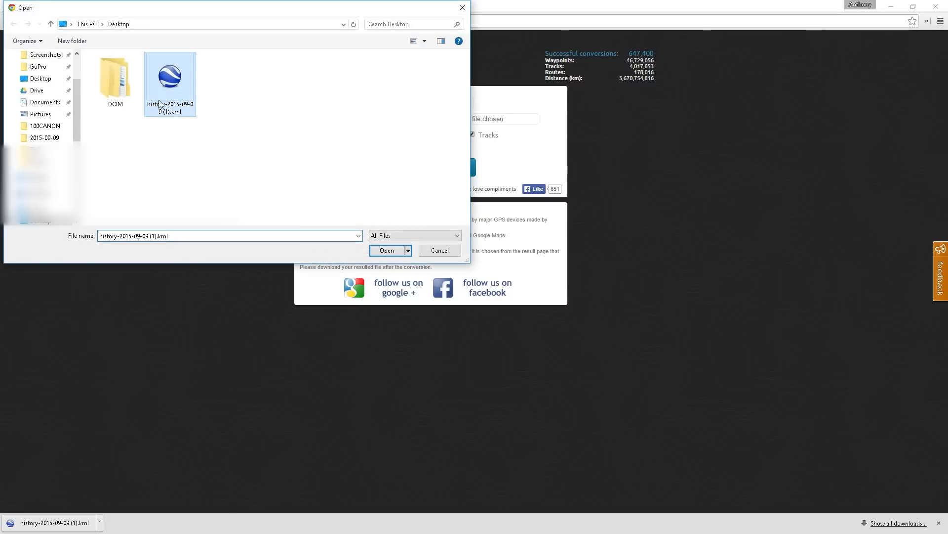
{"action": "left_click", "coordinate": [386, 250]}
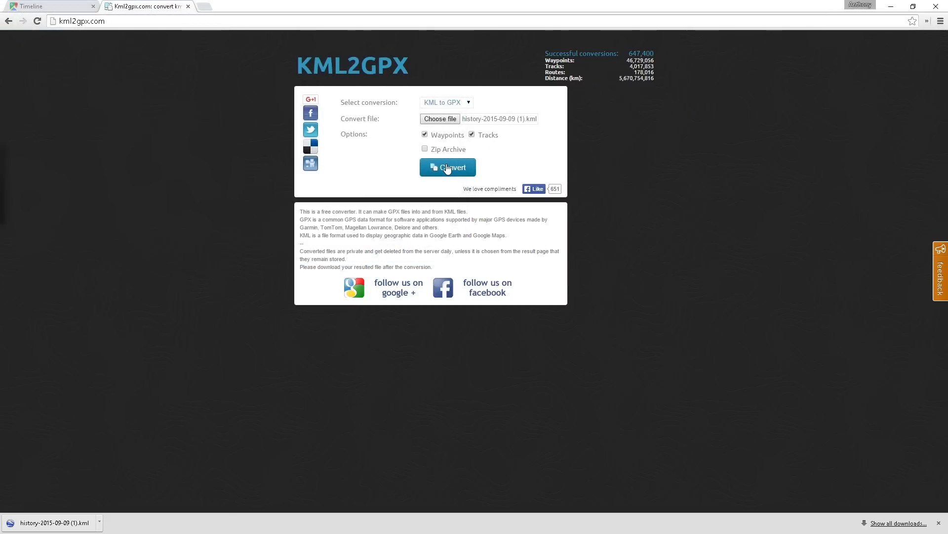
{"action": "left_click", "coordinate": [448, 167]}
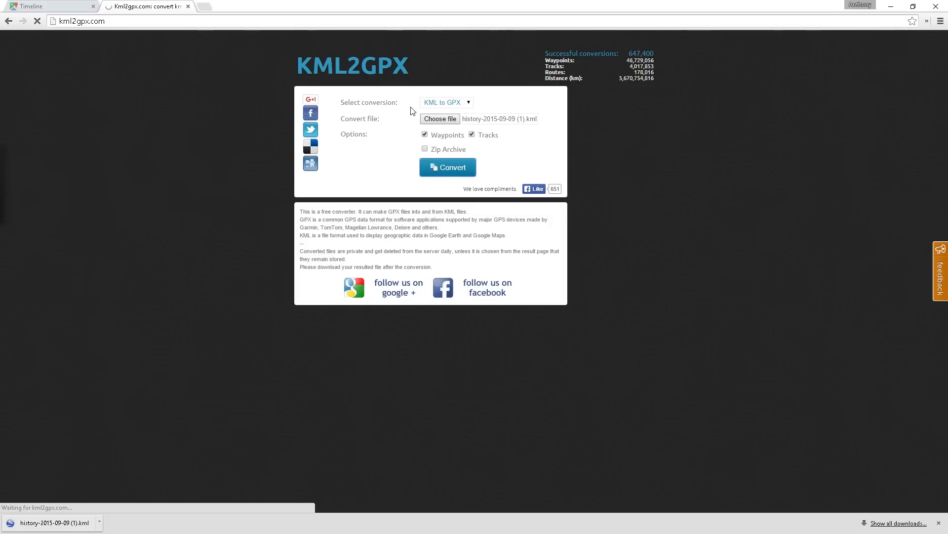
{"action": "left_click", "coordinate": [447, 167]}
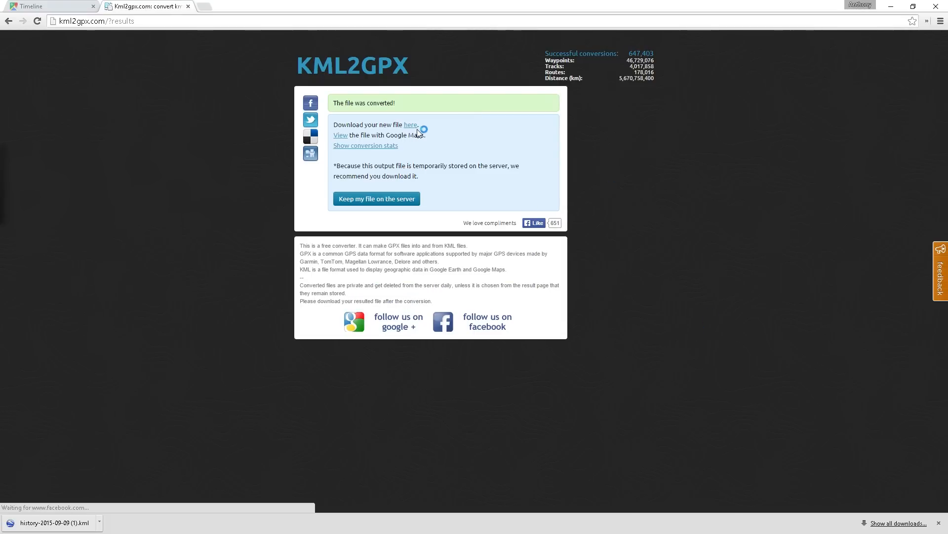
{"action": "left_click", "coordinate": [410, 125]}
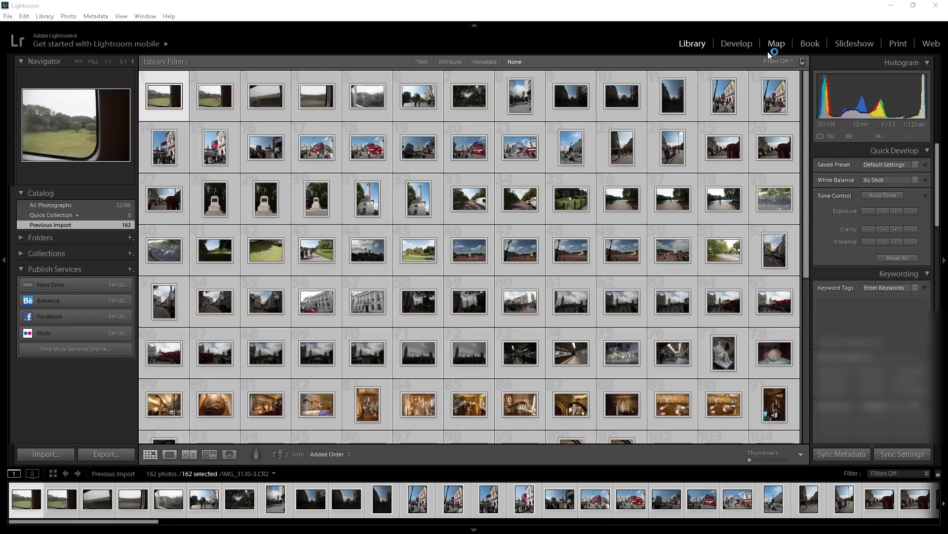
Show the photos in the Map module and load the Desktop .gpx file as the tracklog
{"action": "left_click", "coordinate": [777, 44]}
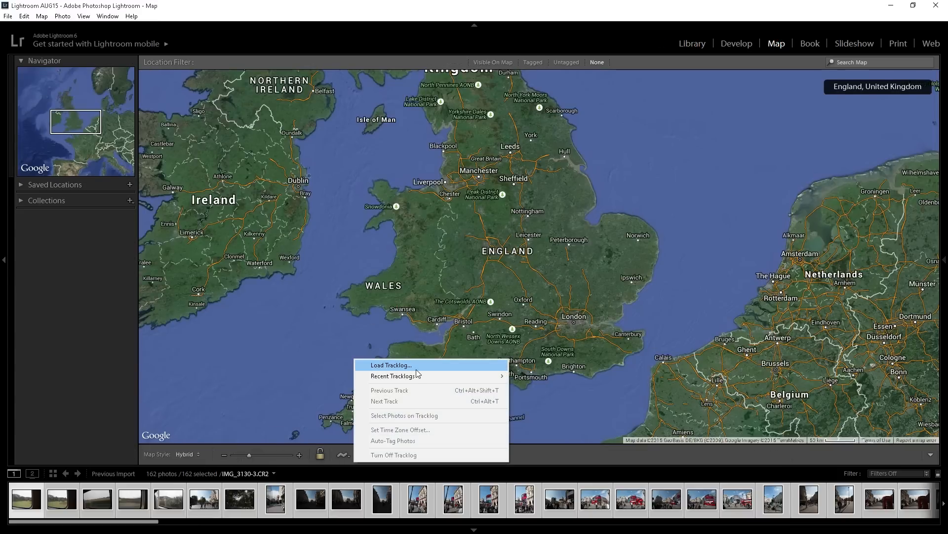
{"action": "left_click", "coordinate": [391, 365]}
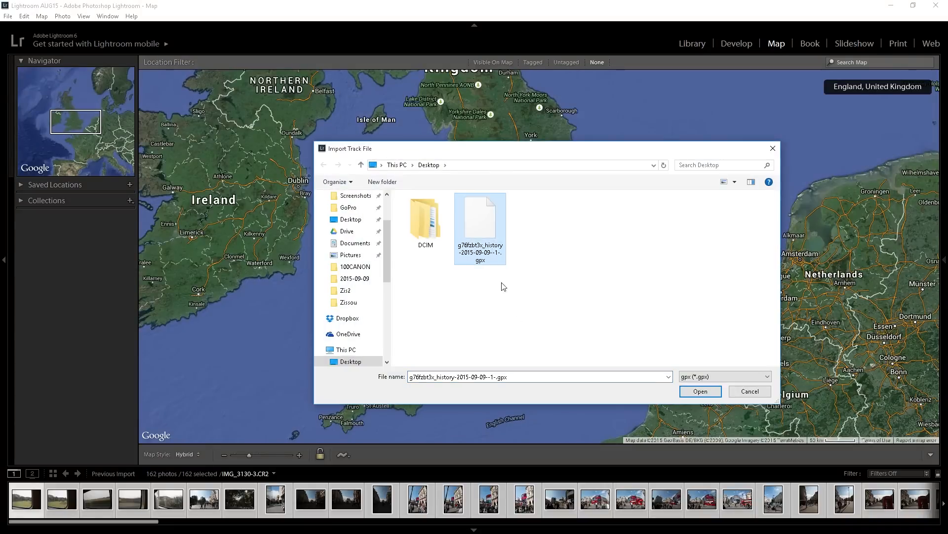
{"action": "left_click", "coordinate": [700, 391]}
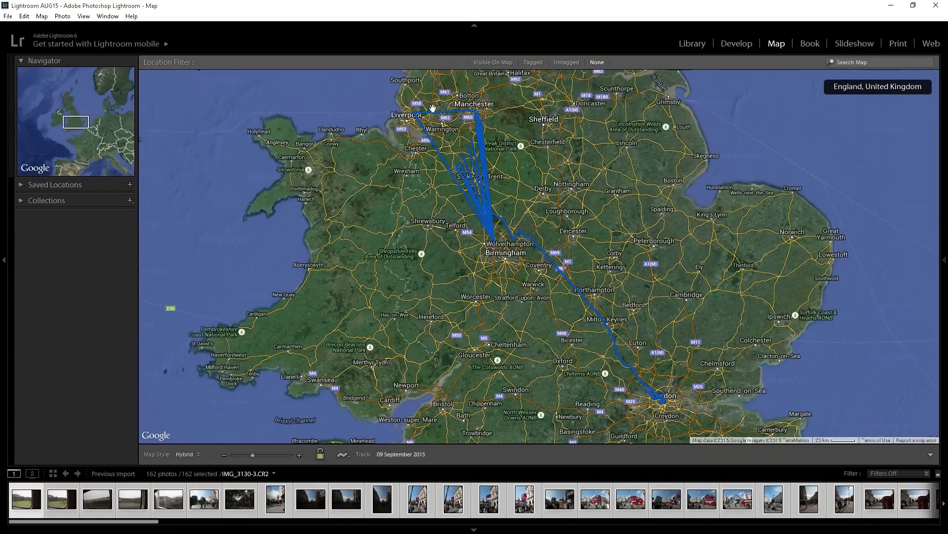
{"action": "mouse_move", "coordinate": [478, 223]}
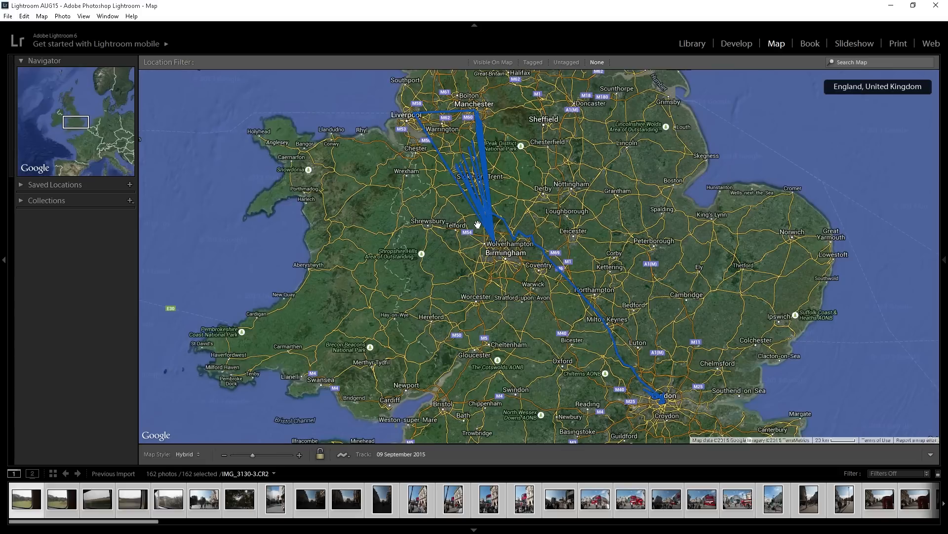
{"action": "mouse_move", "coordinate": [442, 124]}
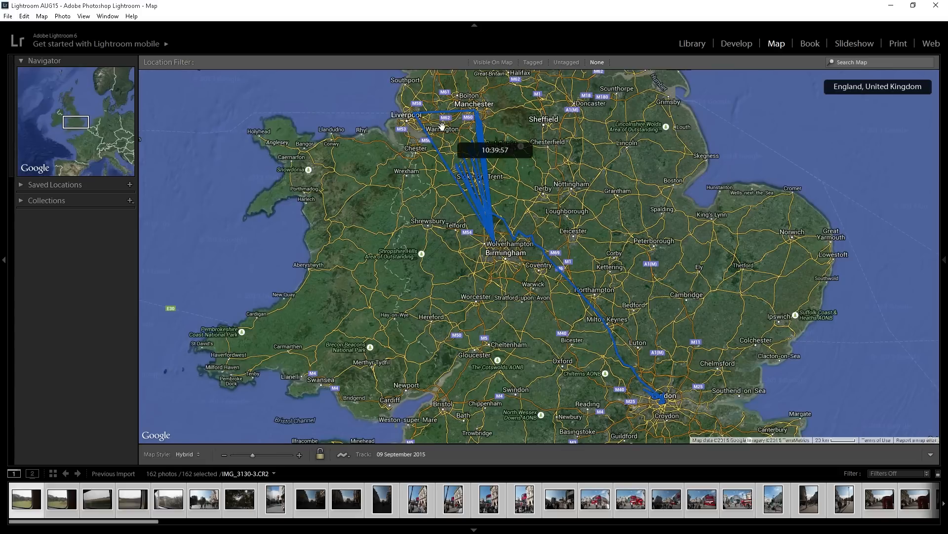
{"action": "mouse_move", "coordinate": [484, 199]}
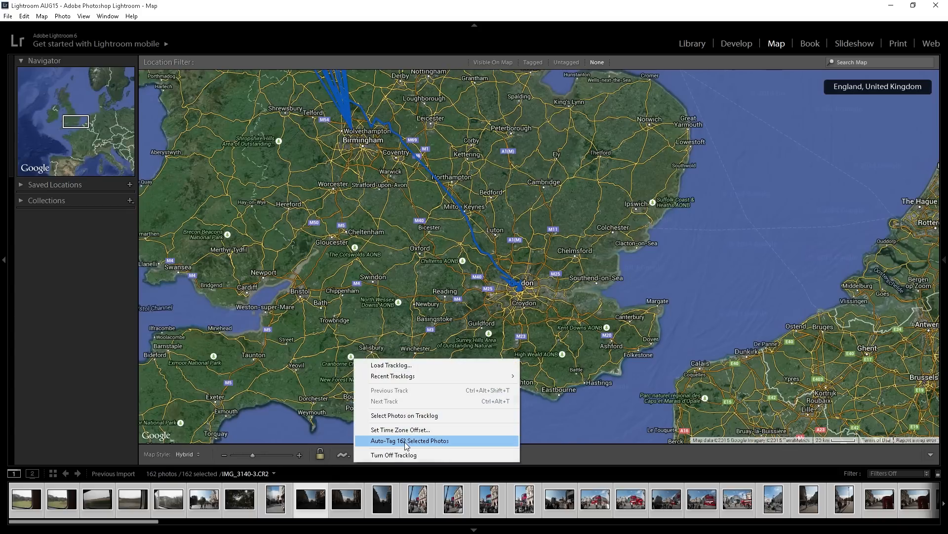
Auto-tag the 162 selected photos from the tracklog so they land along the London route
{"action": "left_click", "coordinate": [409, 441]}
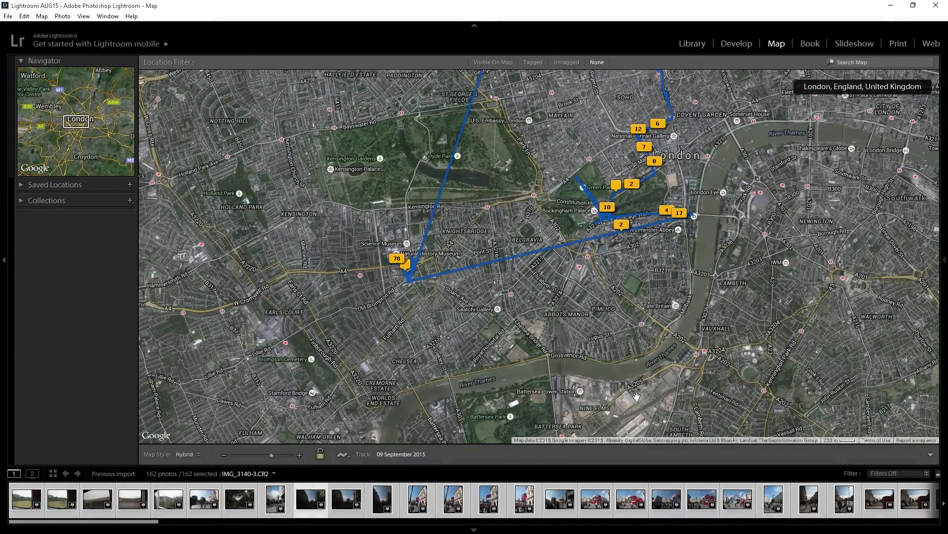
{"action": "mouse_move", "coordinate": [598, 306]}
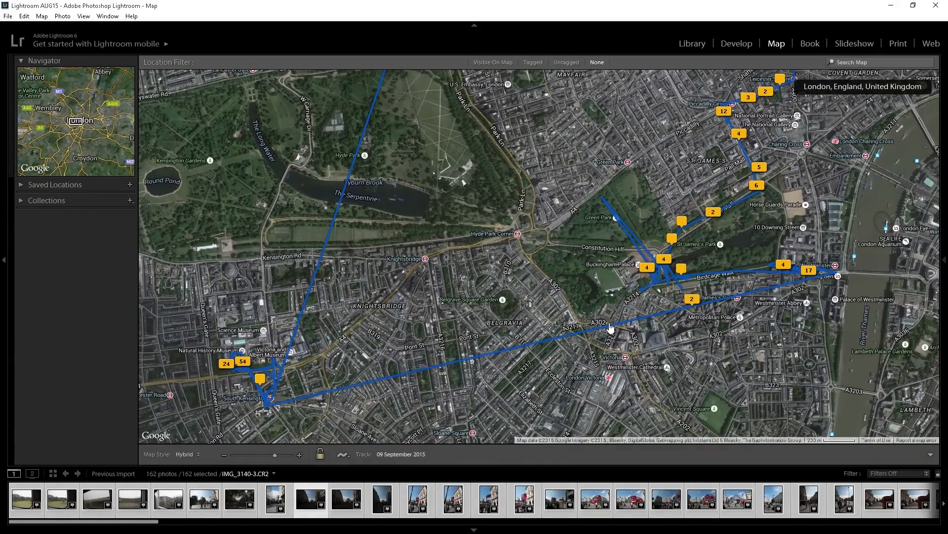
{"action": "mouse_move", "coordinate": [820, 275]}
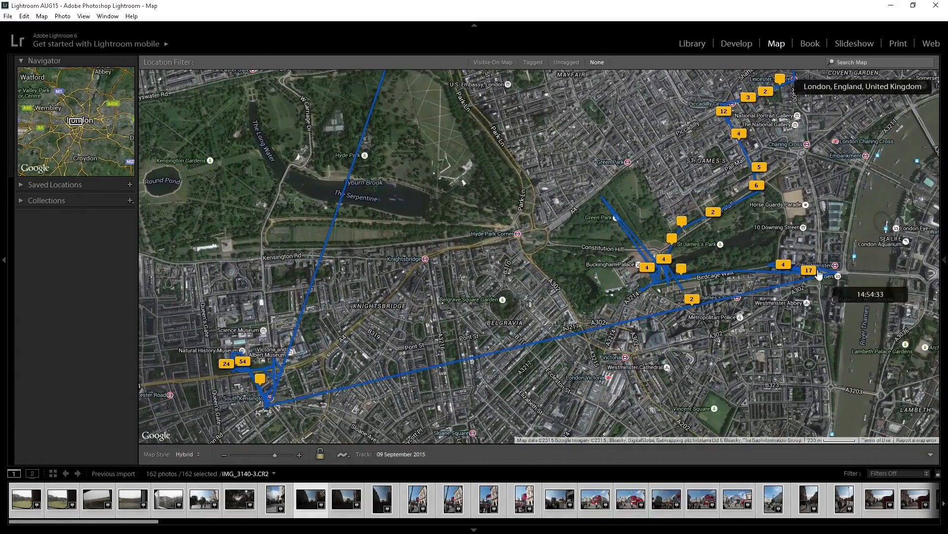
{"action": "mouse_move", "coordinate": [250, 339]}
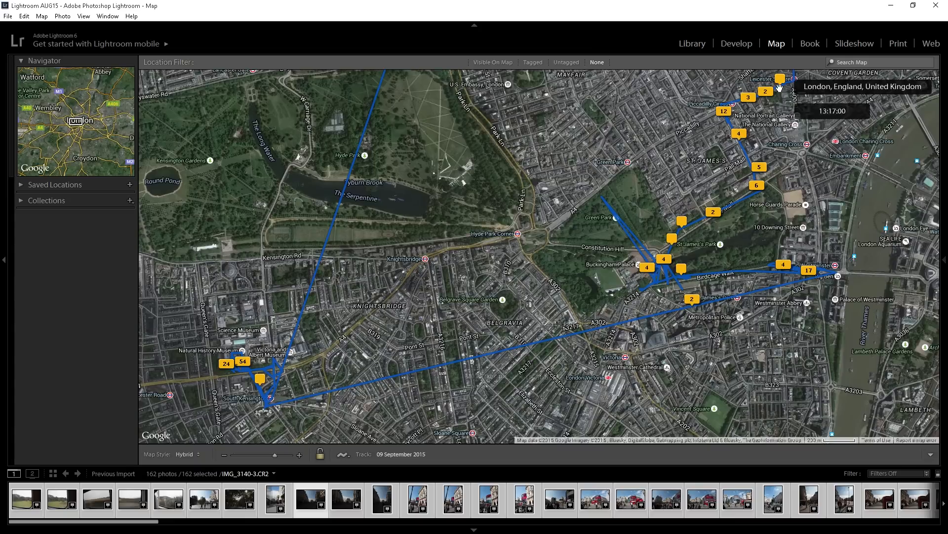
{"action": "mouse_move", "coordinate": [676, 154]}
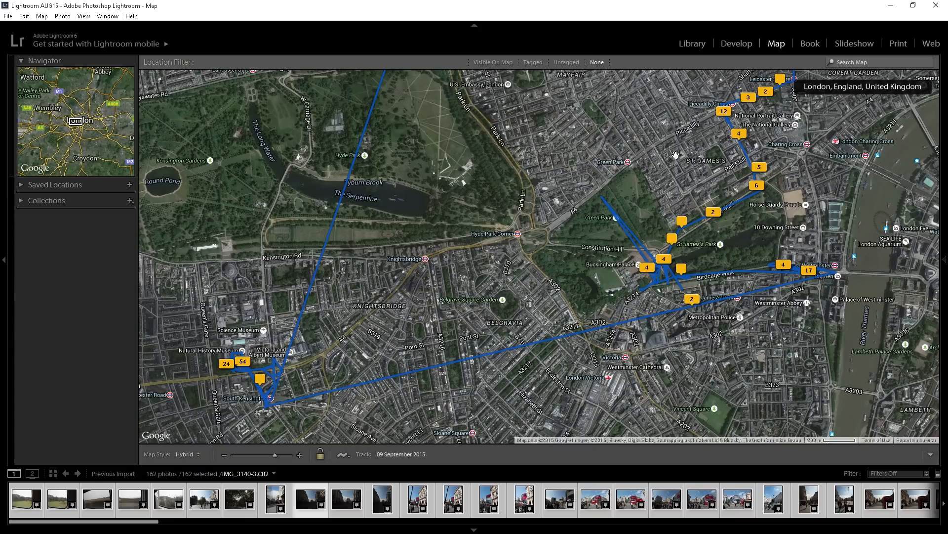
{"action": "mouse_move", "coordinate": [691, 118]}
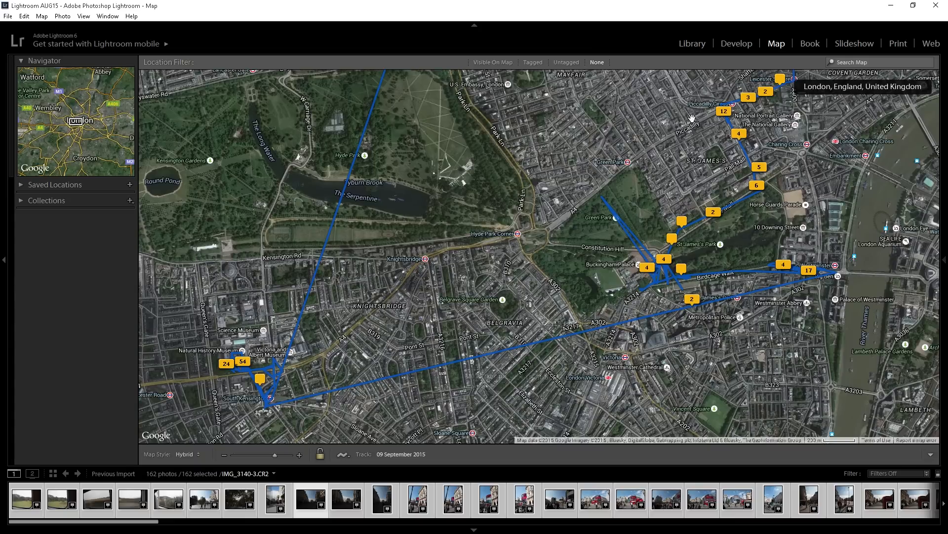
{"action": "mouse_move", "coordinate": [700, 355]}
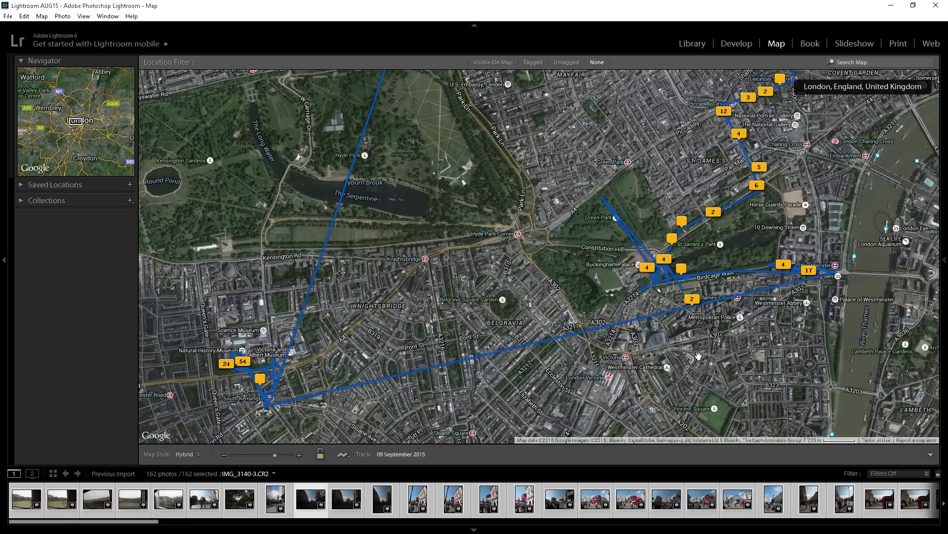
{"action": "mouse_move", "coordinate": [695, 361]}
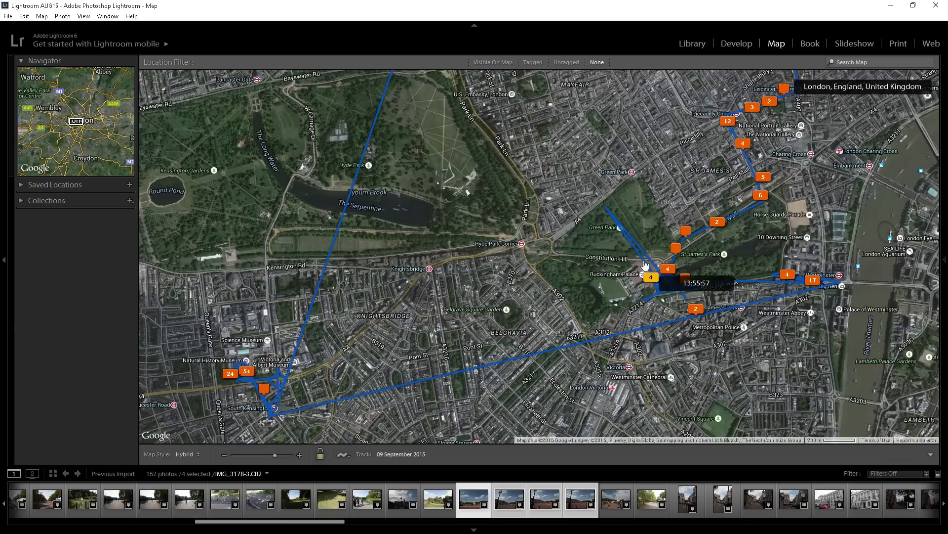
{"action": "mouse_move", "coordinate": [609, 209]}
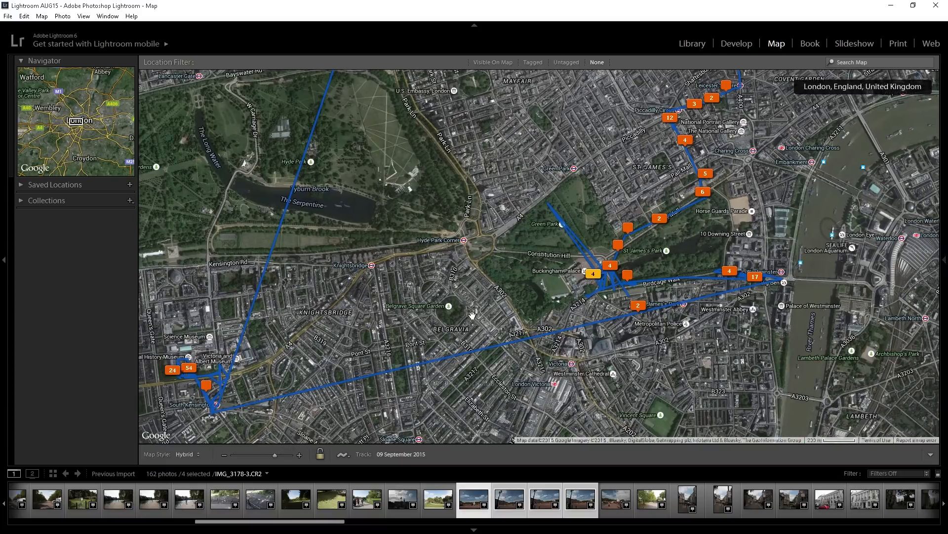
{"action": "mouse_move", "coordinate": [559, 268]}
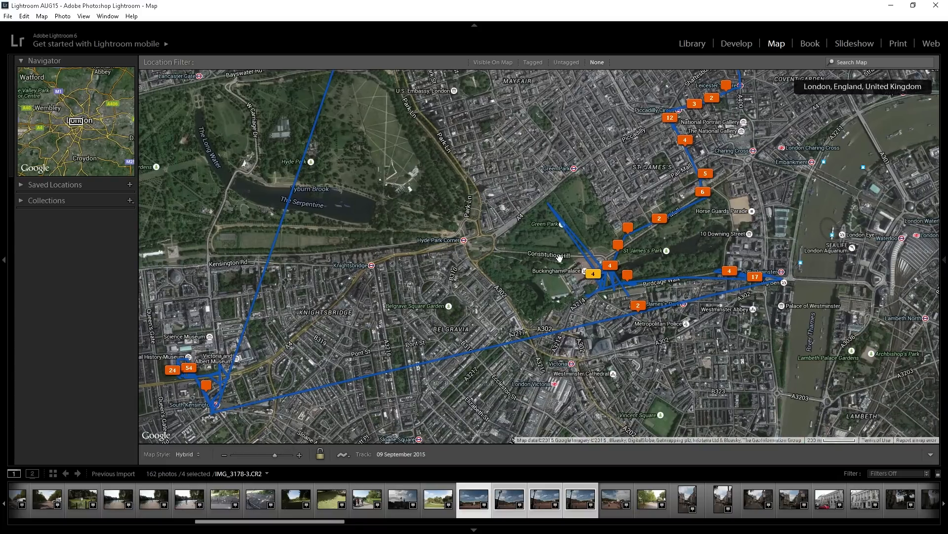
{"action": "mouse_move", "coordinate": [610, 253]}
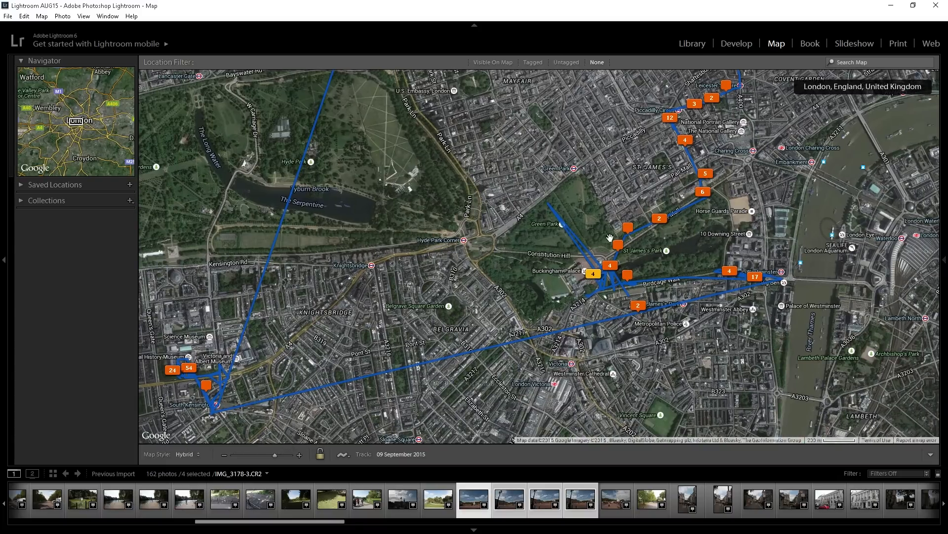
{"action": "mouse_move", "coordinate": [530, 255]}
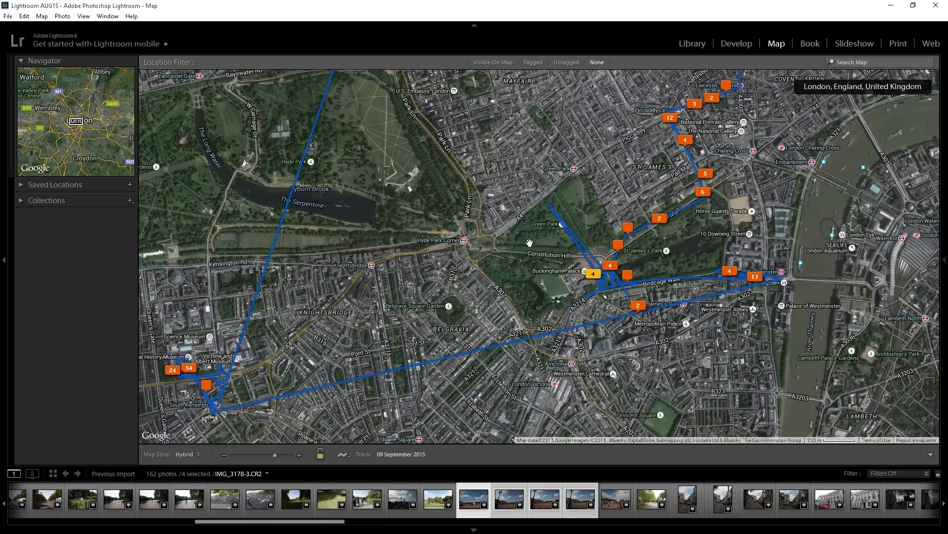
{"action": "mouse_move", "coordinate": [545, 202]}
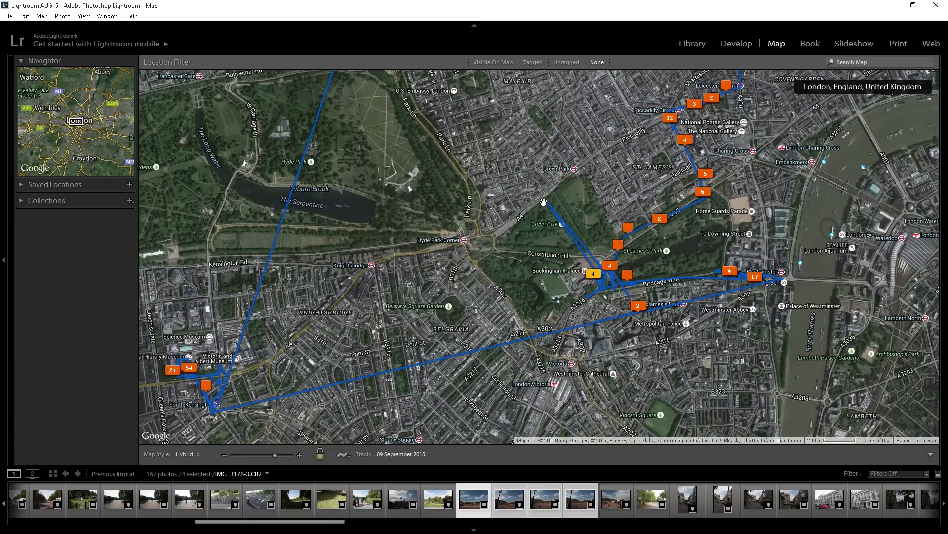